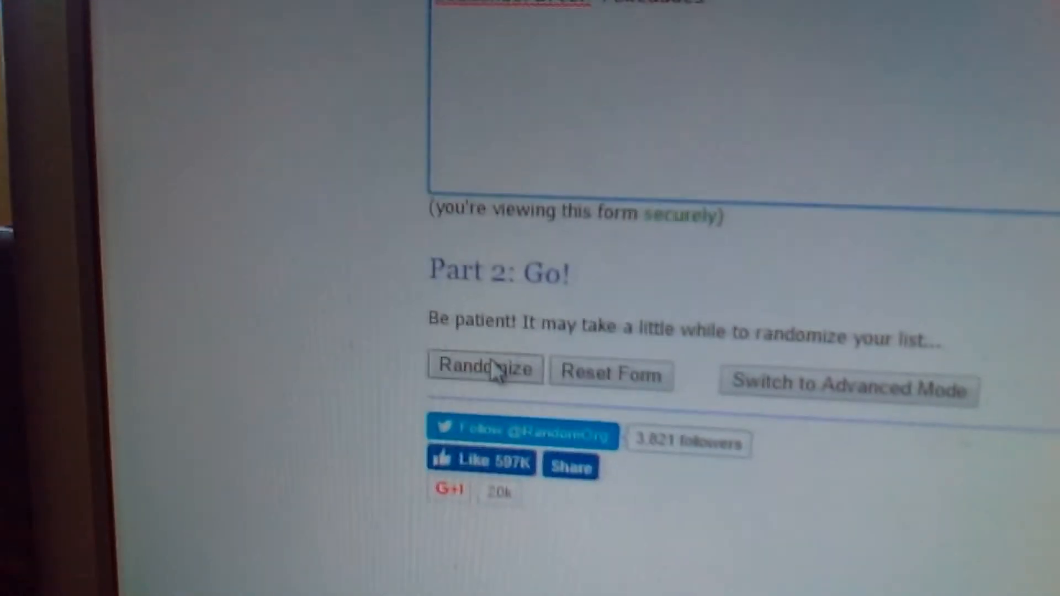
{"action": "scroll", "scroll_direction": "down", "scroll_amount": 3}
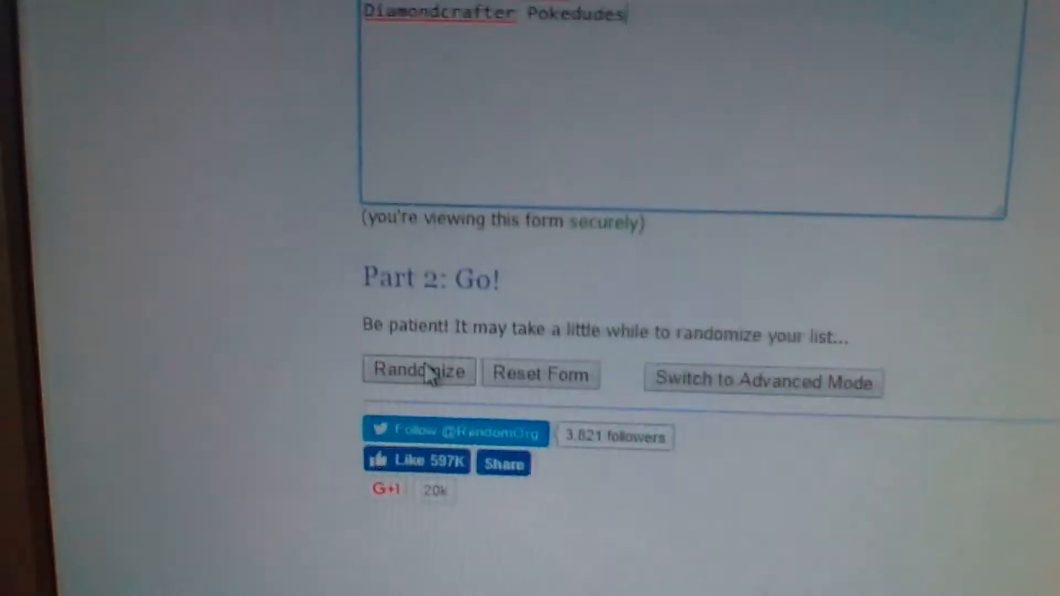
{"action": "left_click", "coordinate": [418, 372]}
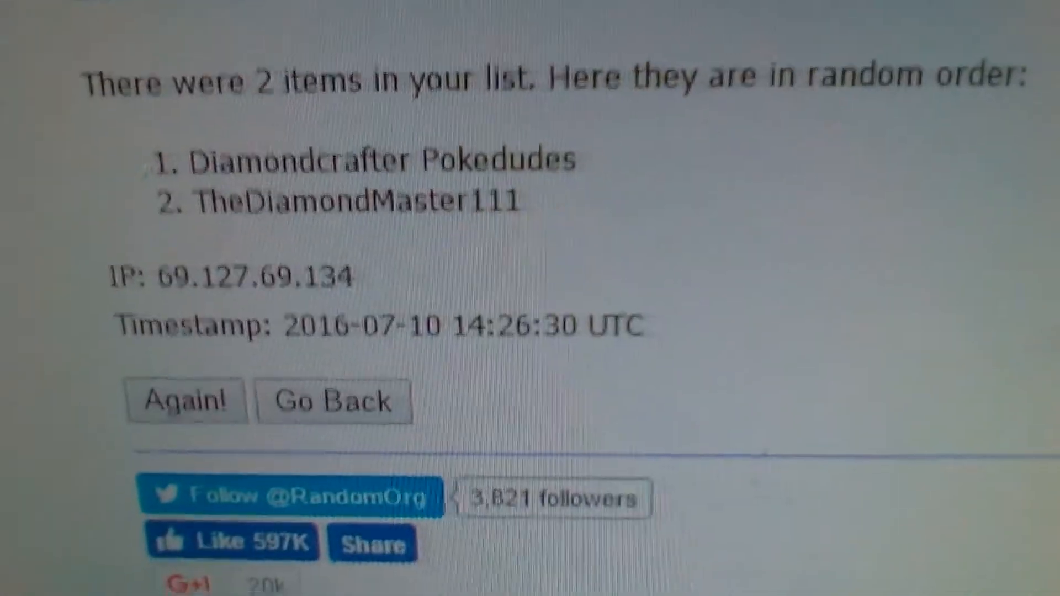
{"action": "scroll", "scroll_direction": "up", "scroll_amount": 3}
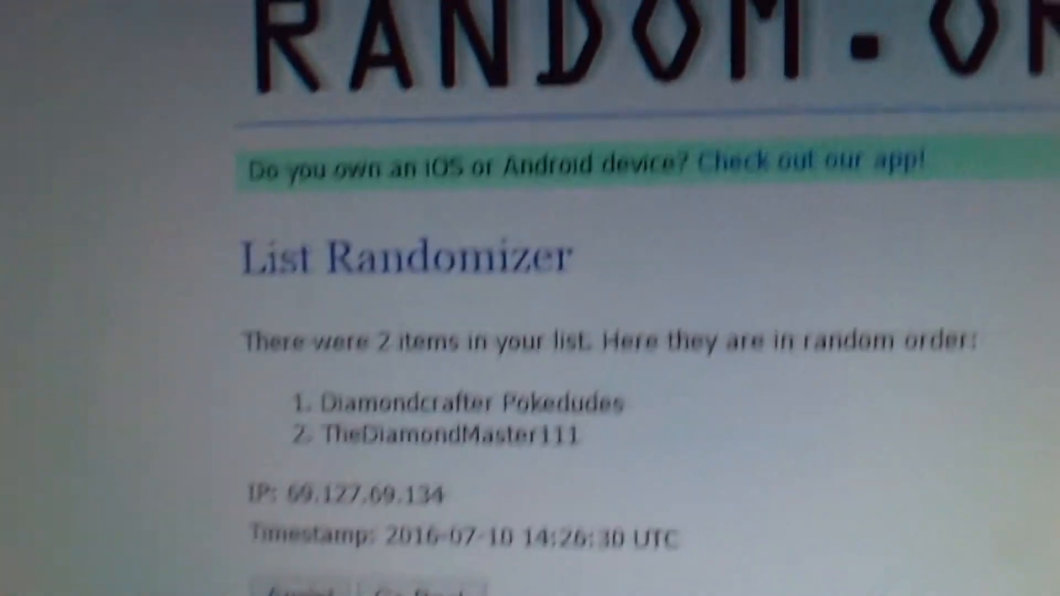